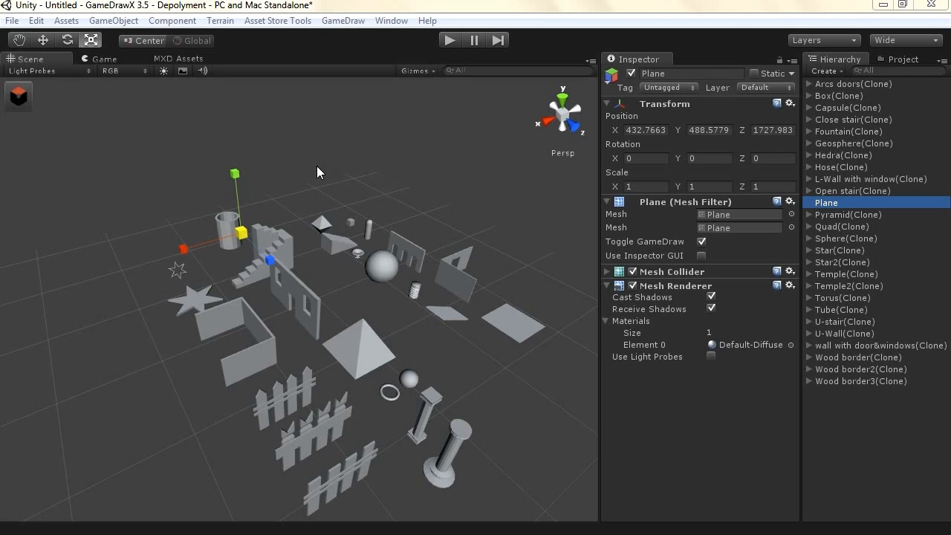
Show the Primitives palette from the GameDraw menu.
{"action": "left_click", "coordinate": [18, 92]}
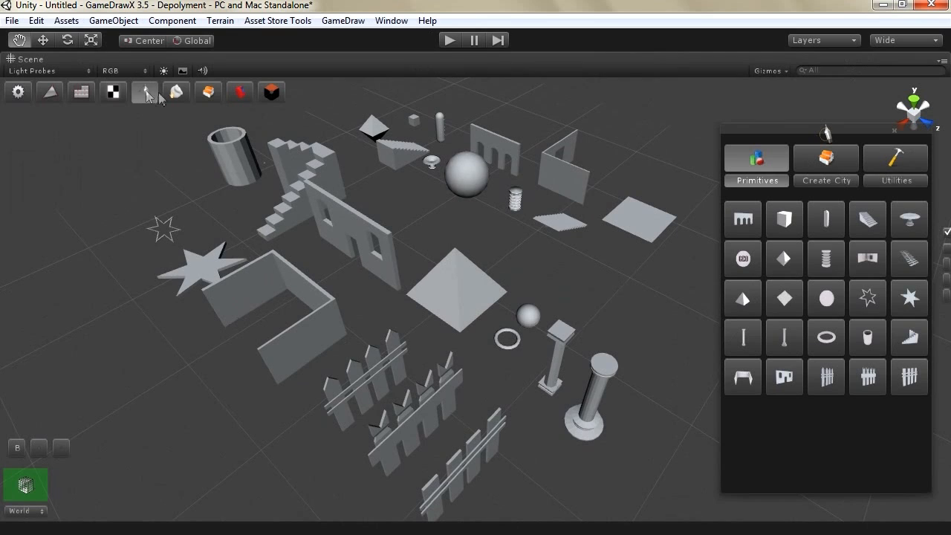
{"action": "left_click", "coordinate": [341, 20]}
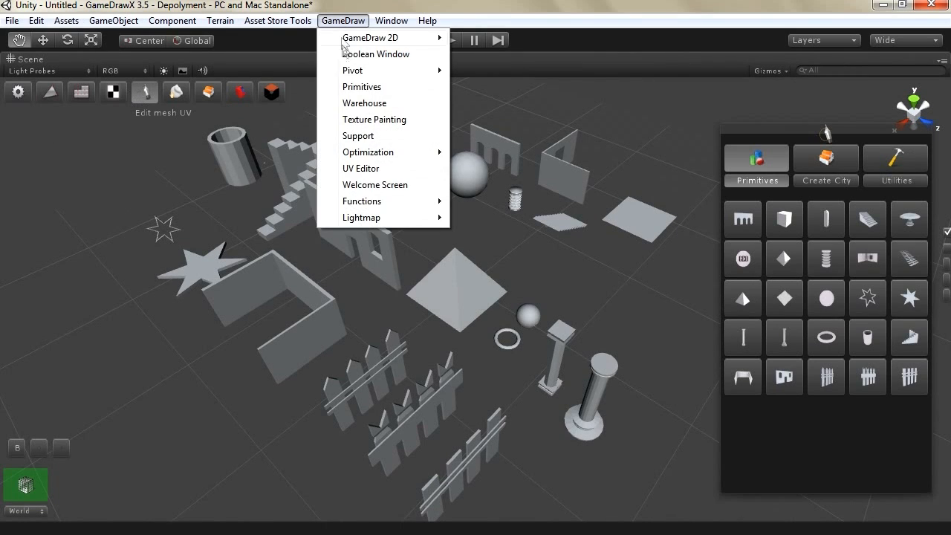
{"action": "left_click", "coordinate": [362, 87]}
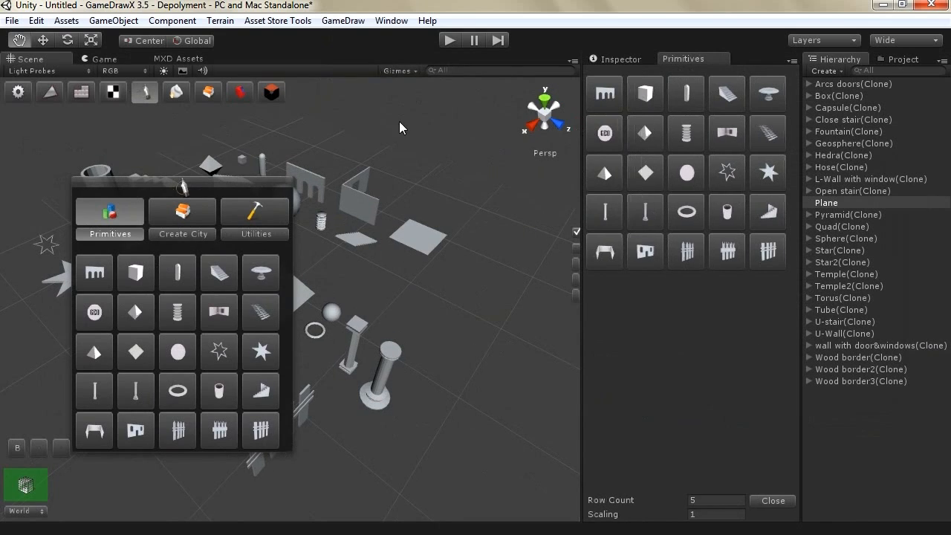
{"action": "mouse_move", "coordinate": [223, 121]}
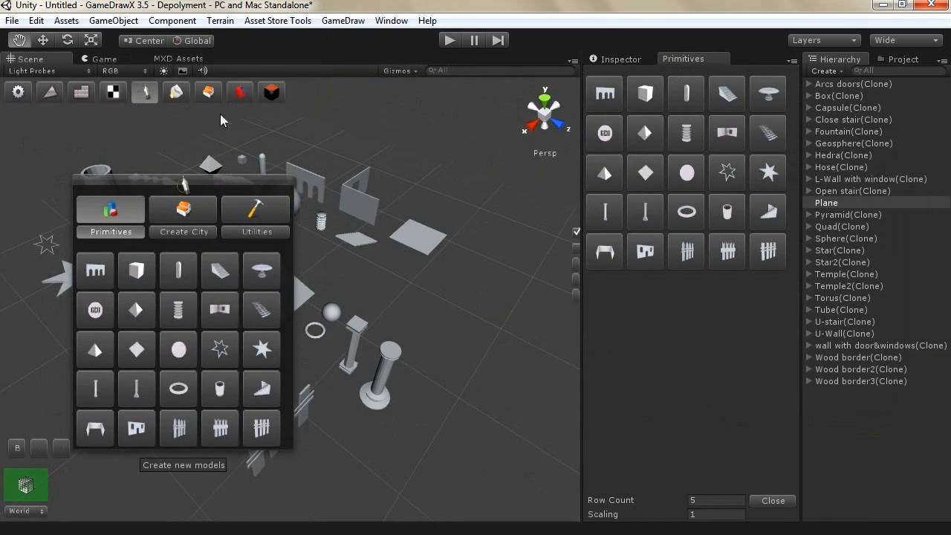
{"action": "mouse_move", "coordinate": [206, 102]}
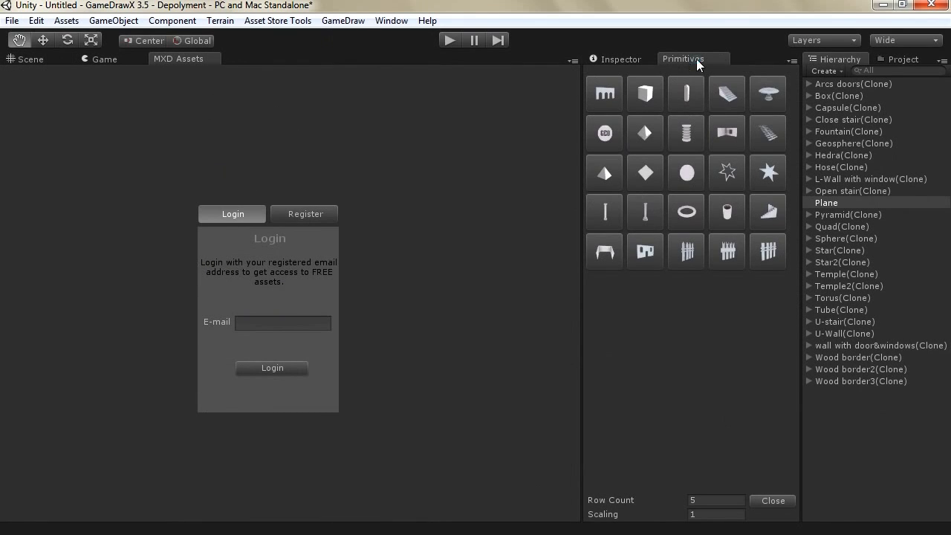
Start filling the Register form in the MXD Assets window with 'Ba'.
{"action": "left_click", "coordinate": [303, 214]}
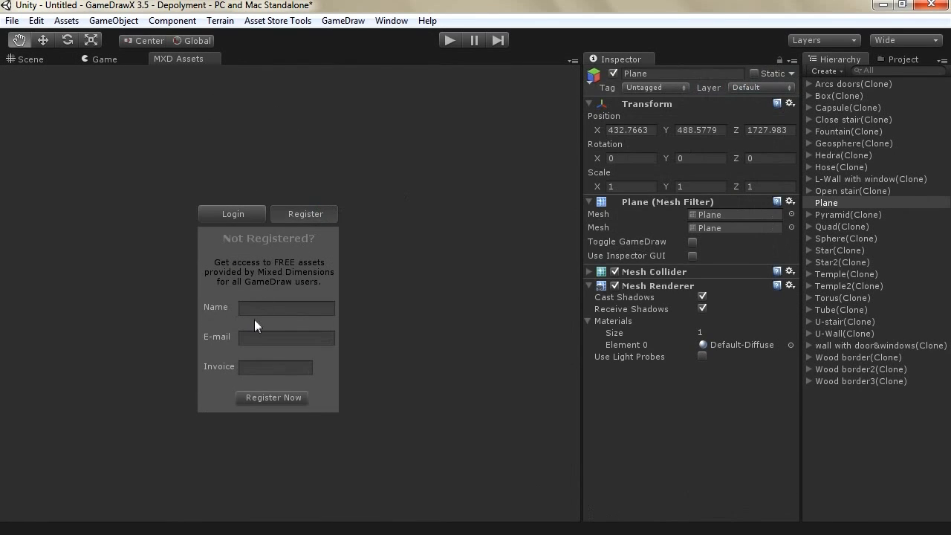
{"action": "type", "text": "Ba"}
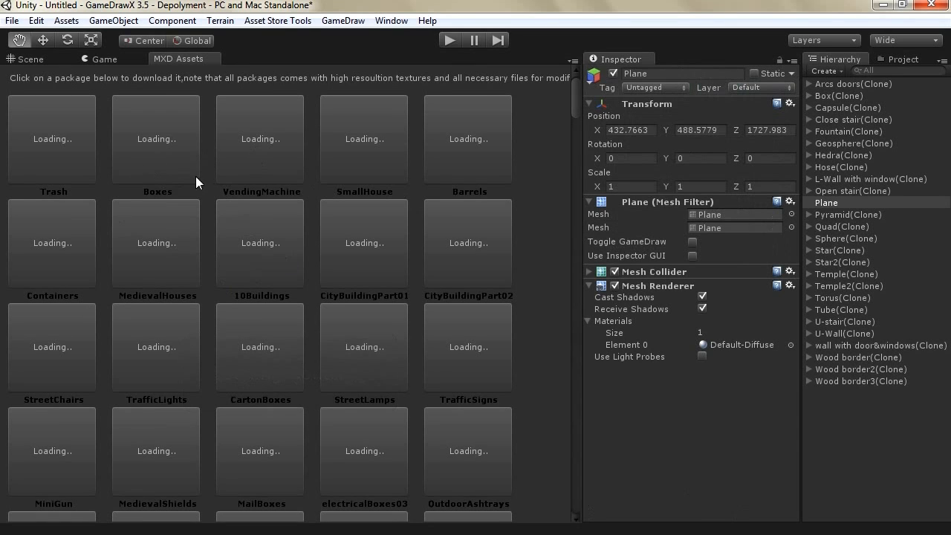
{"action": "mouse_move", "coordinate": [205, 250]}
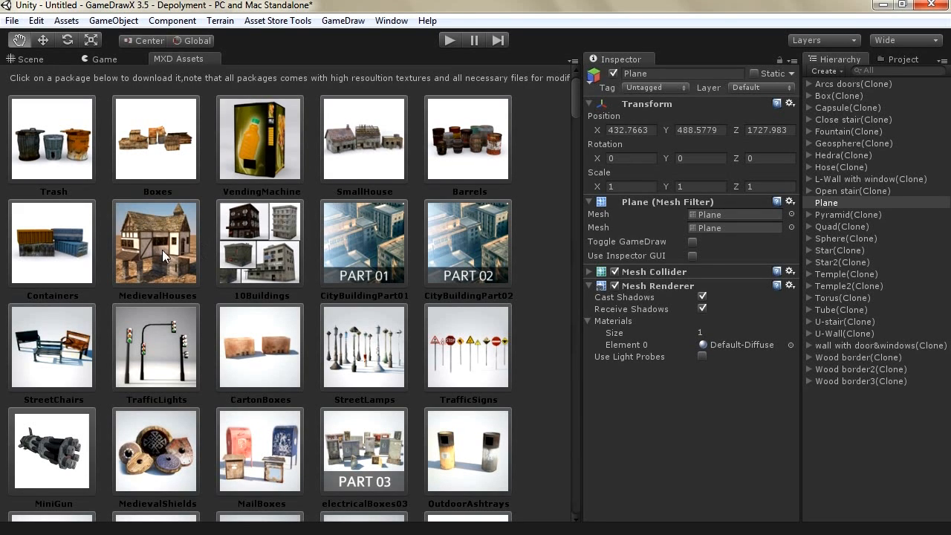
{"action": "mouse_move", "coordinate": [231, 269]}
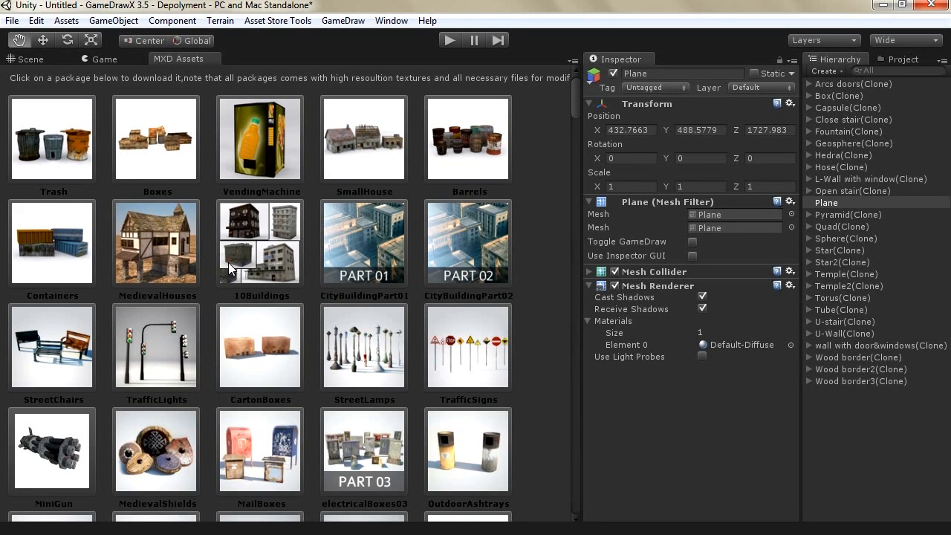
{"action": "mouse_move", "coordinate": [482, 143]}
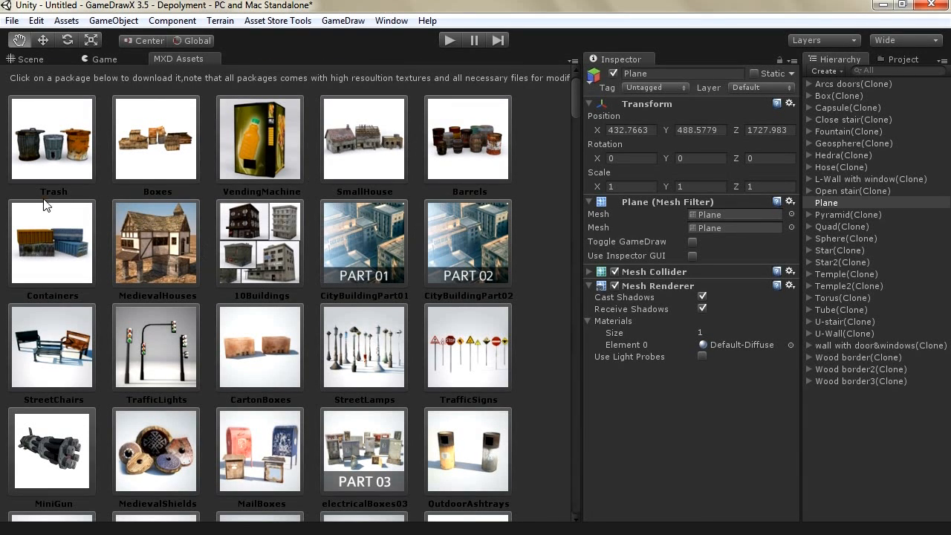
{"action": "scroll", "scroll_direction": "down", "scroll_amount": 3}
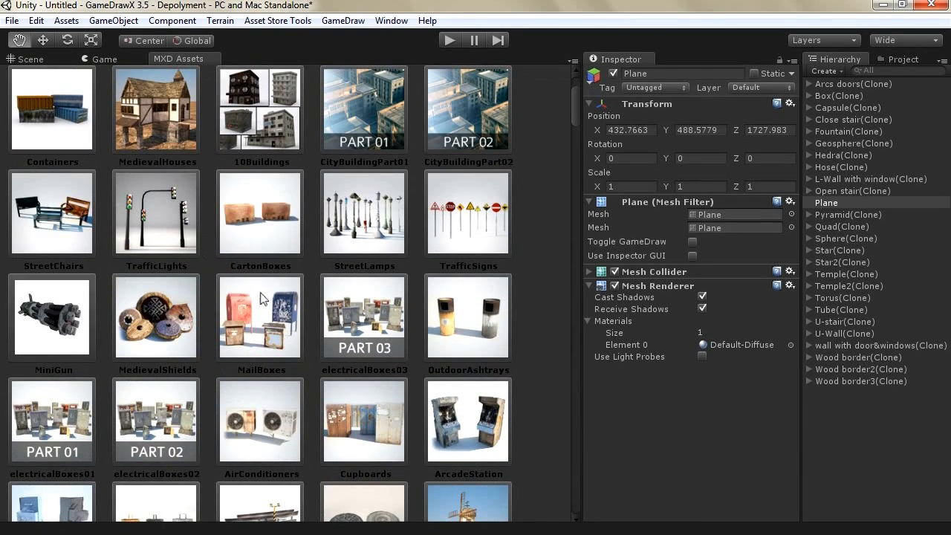
{"action": "mouse_move", "coordinate": [339, 291]}
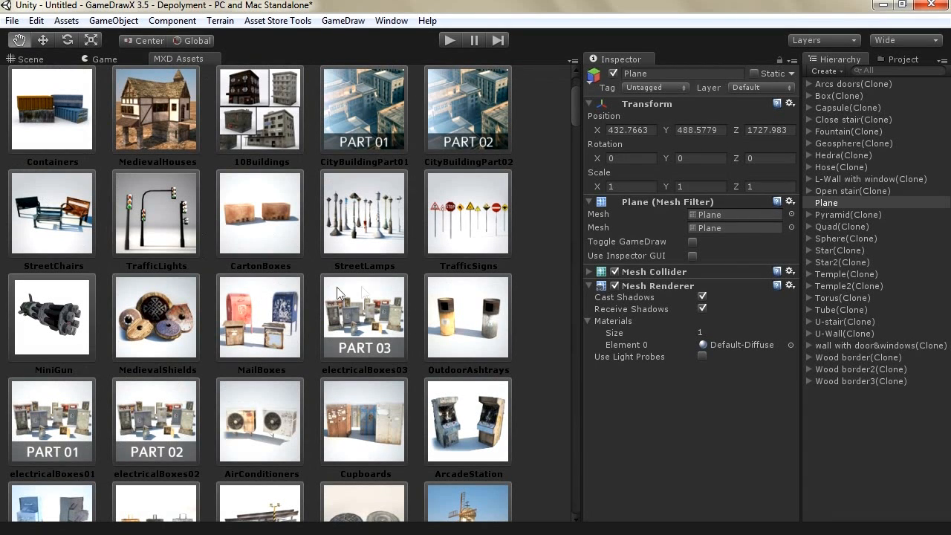
{"action": "scroll", "scroll_direction": "down", "scroll_amount": 3}
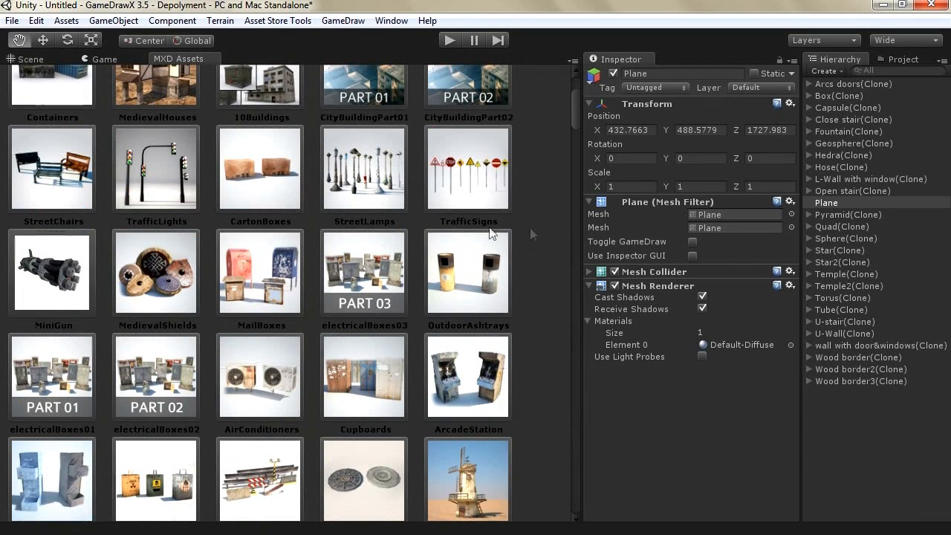
{"action": "scroll", "scroll_direction": "down", "scroll_amount": 3}
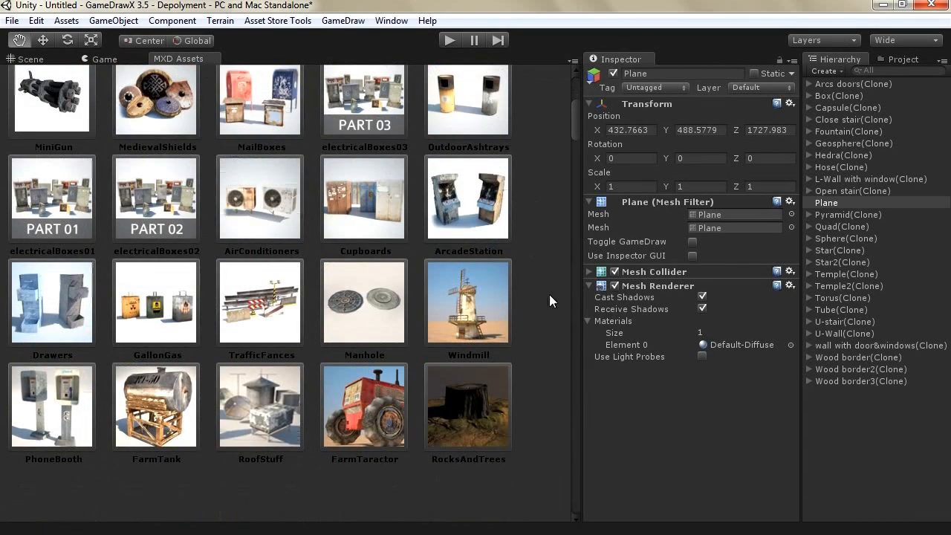
{"action": "mouse_move", "coordinate": [324, 434]}
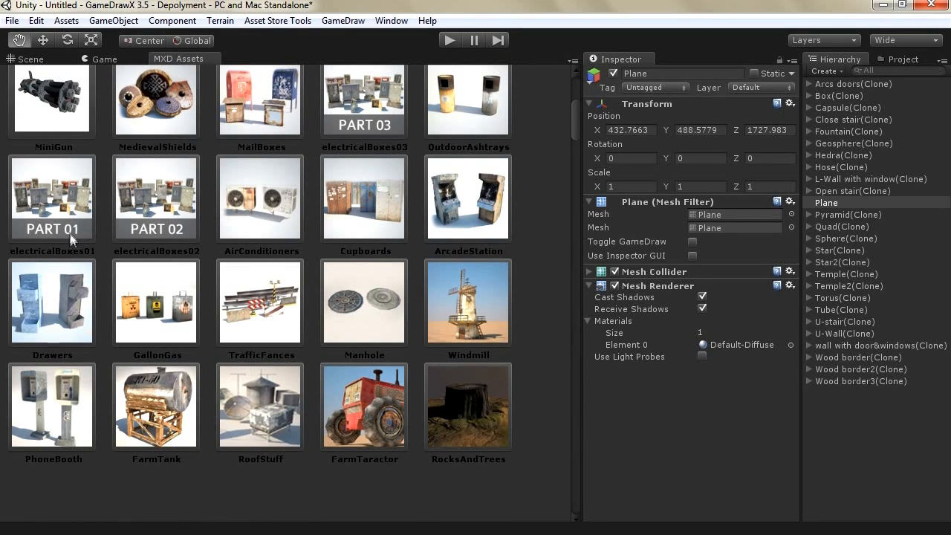
{"action": "scroll", "scroll_direction": "up", "scroll_amount": 3}
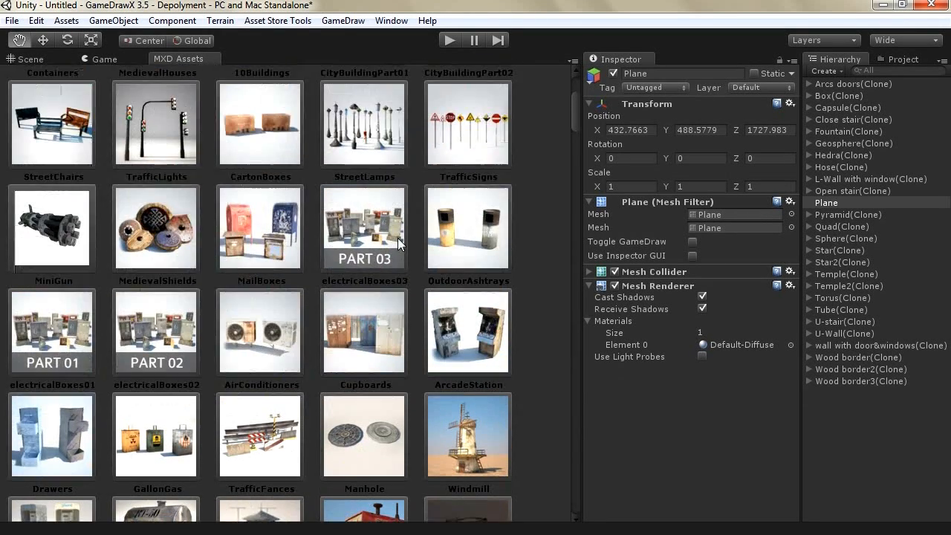
{"action": "scroll", "scroll_direction": "up", "scroll_amount": 3}
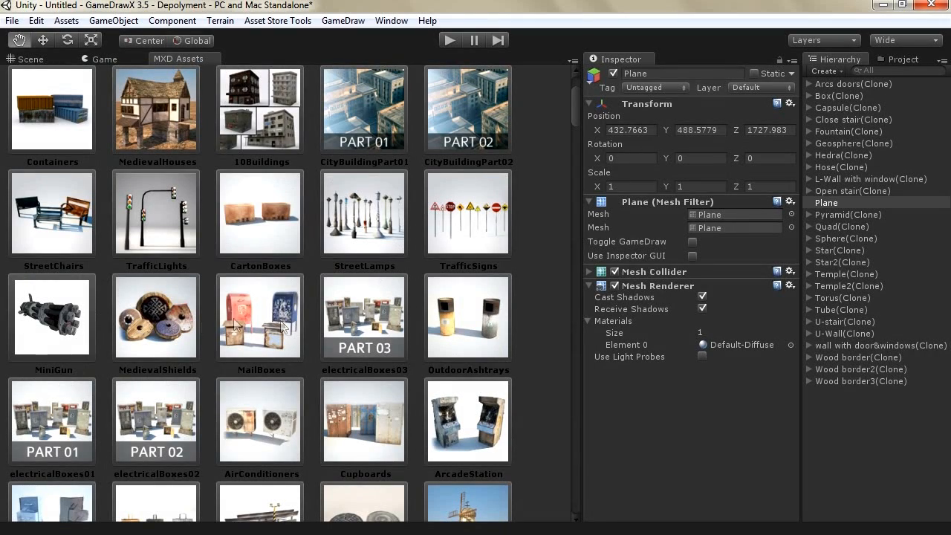
{"action": "scroll", "scroll_direction": "up", "scroll_amount": 3}
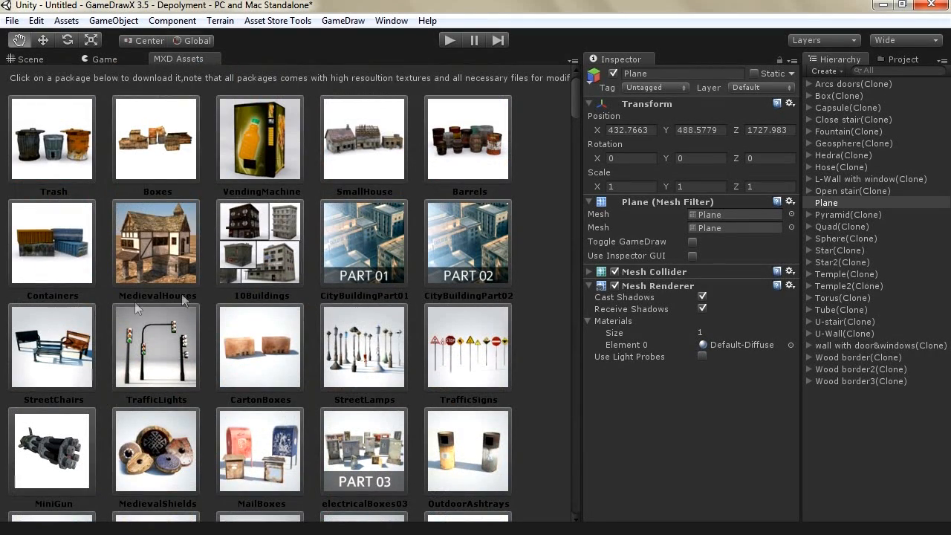
{"action": "scroll", "scroll_direction": "down", "scroll_amount": 3}
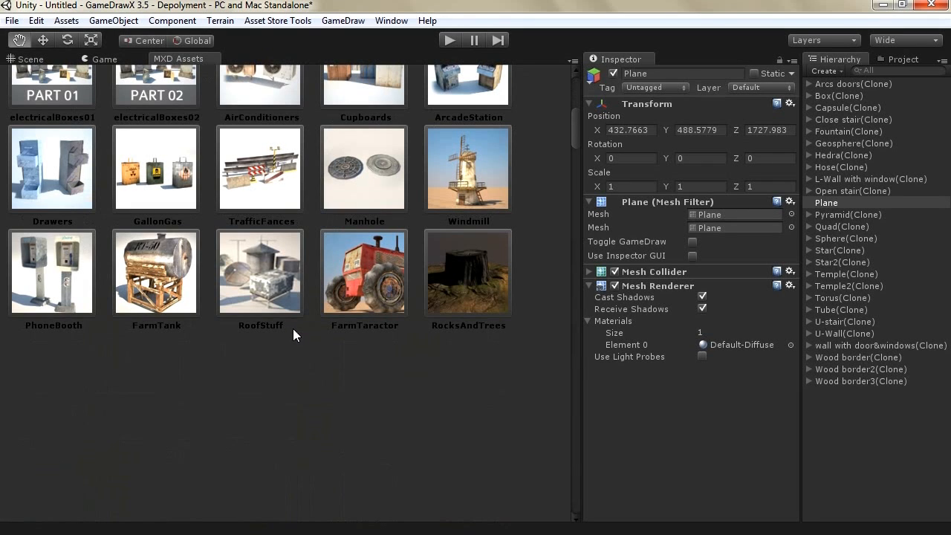
{"action": "scroll", "scroll_direction": "up", "scroll_amount": 3}
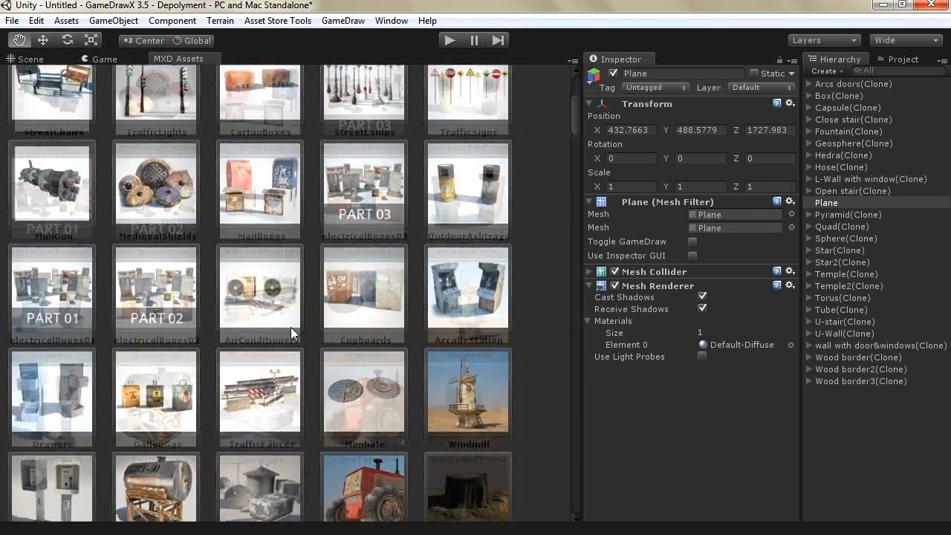
{"action": "scroll", "scroll_direction": "down", "scroll_amount": 3}
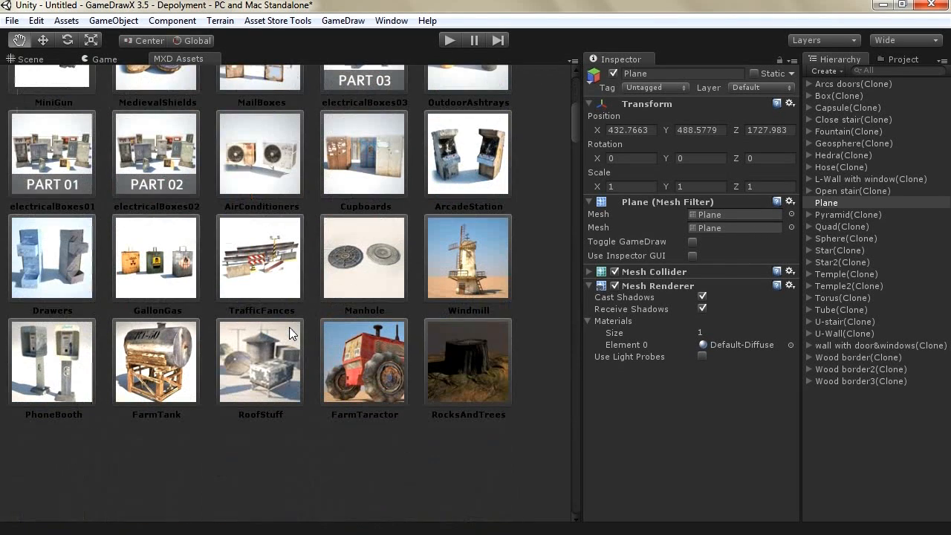